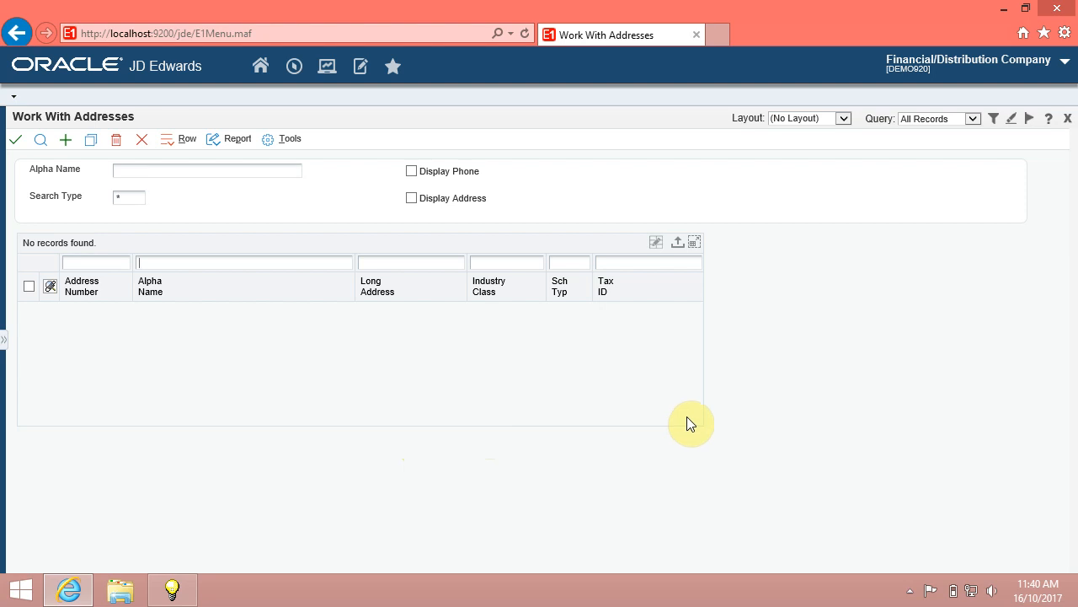
pyautogui.moveTo(813, 307)
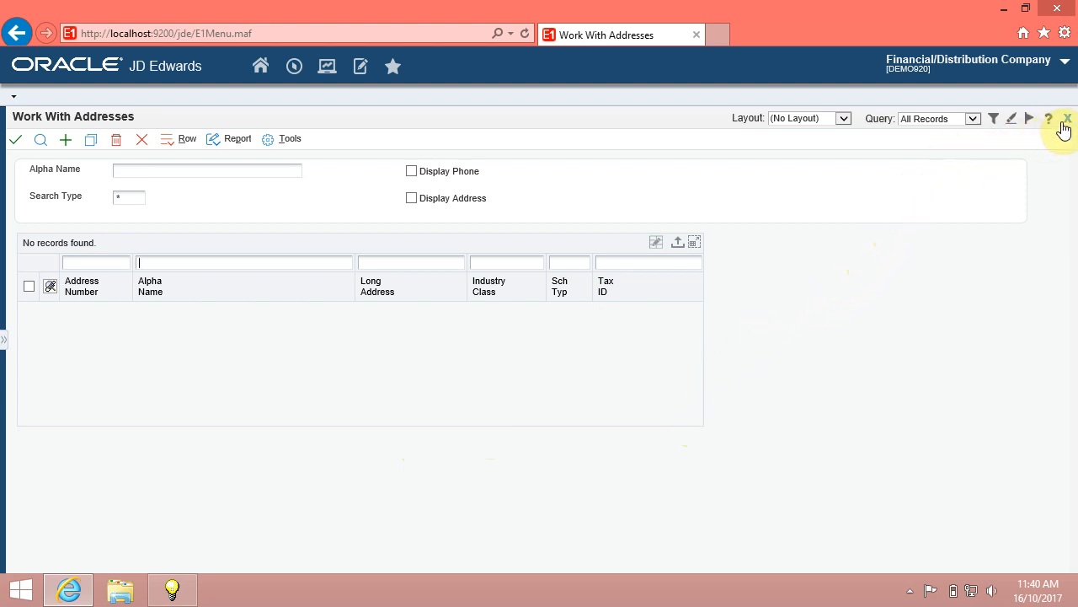
pyautogui.moveTo(1048, 119)
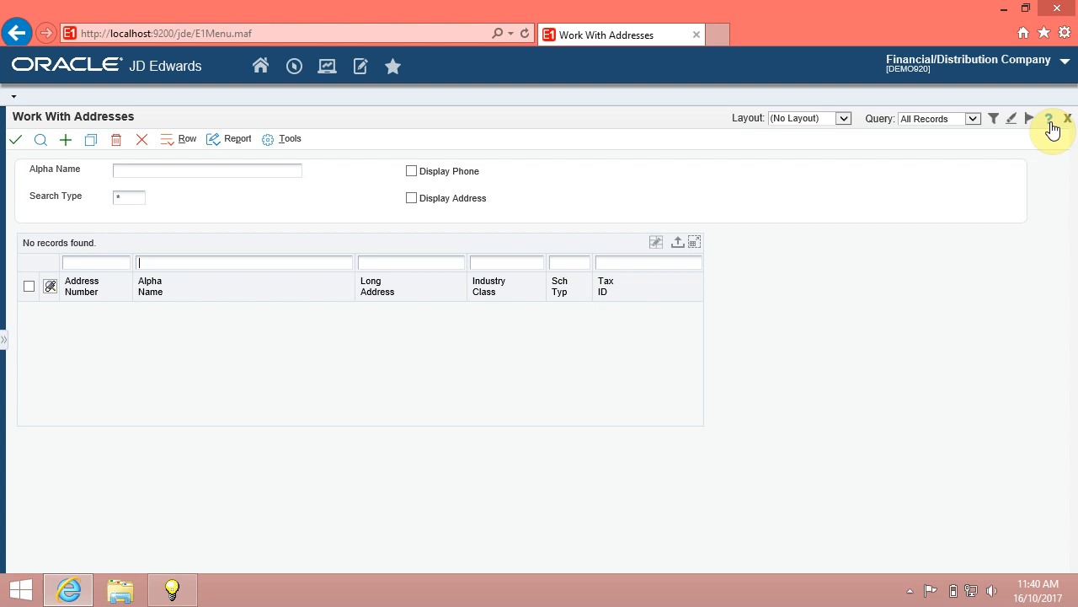
# View the About information for application P01012, form W01012B, then dismiss it.
pyautogui.click(1048, 118)
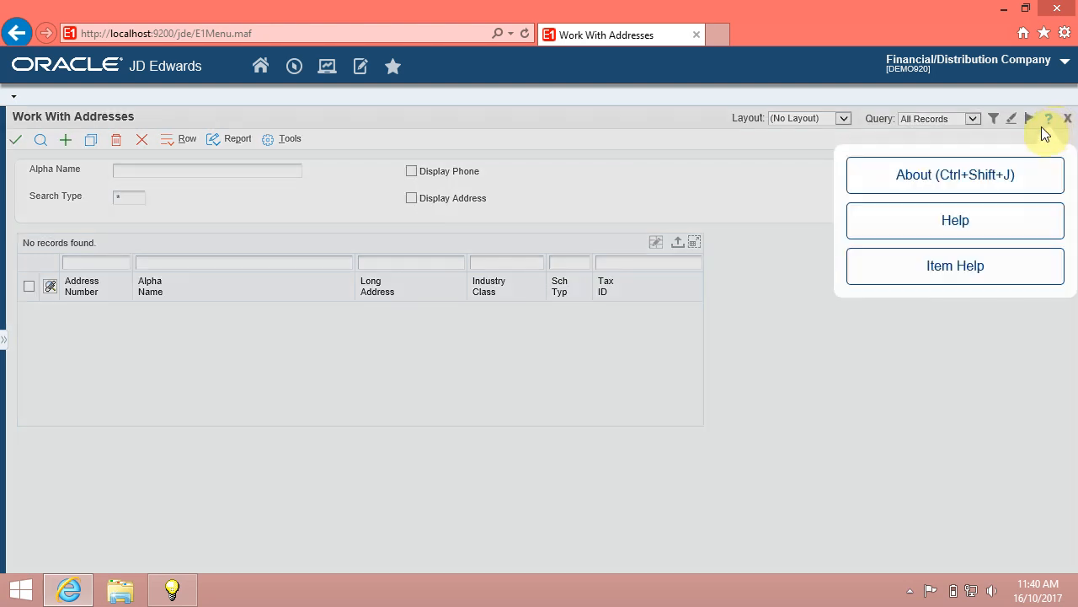
pyautogui.moveTo(955, 173)
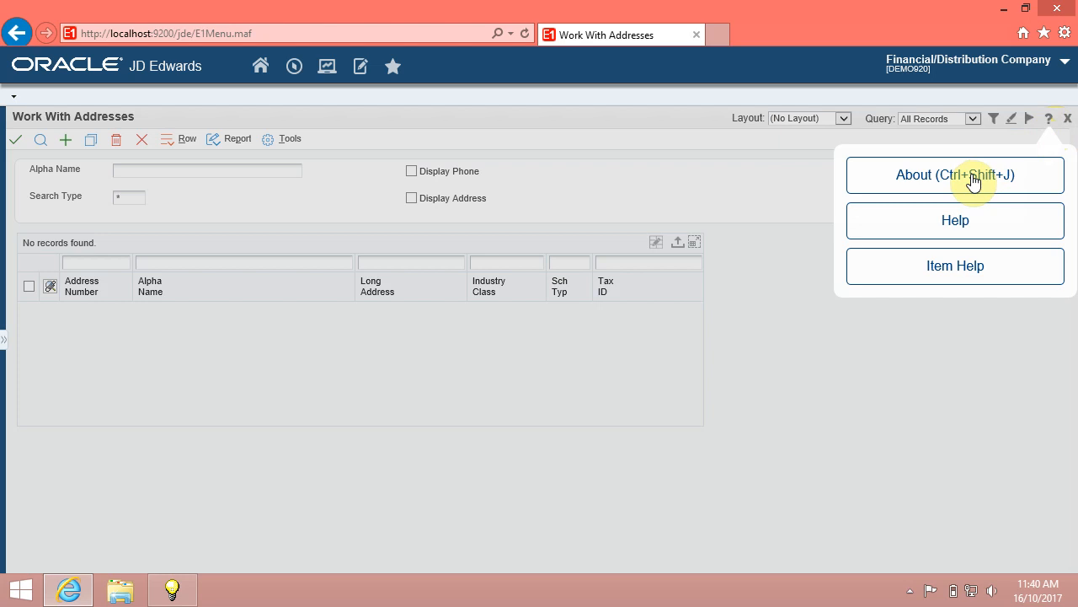
pyautogui.click(953, 173)
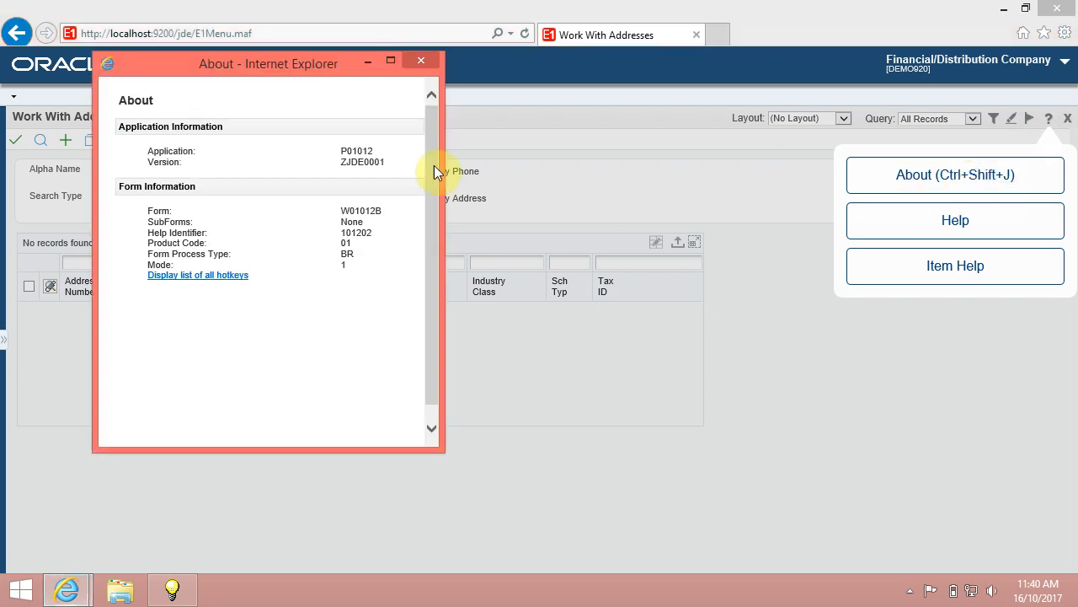
pyautogui.doubleClick(172, 152)
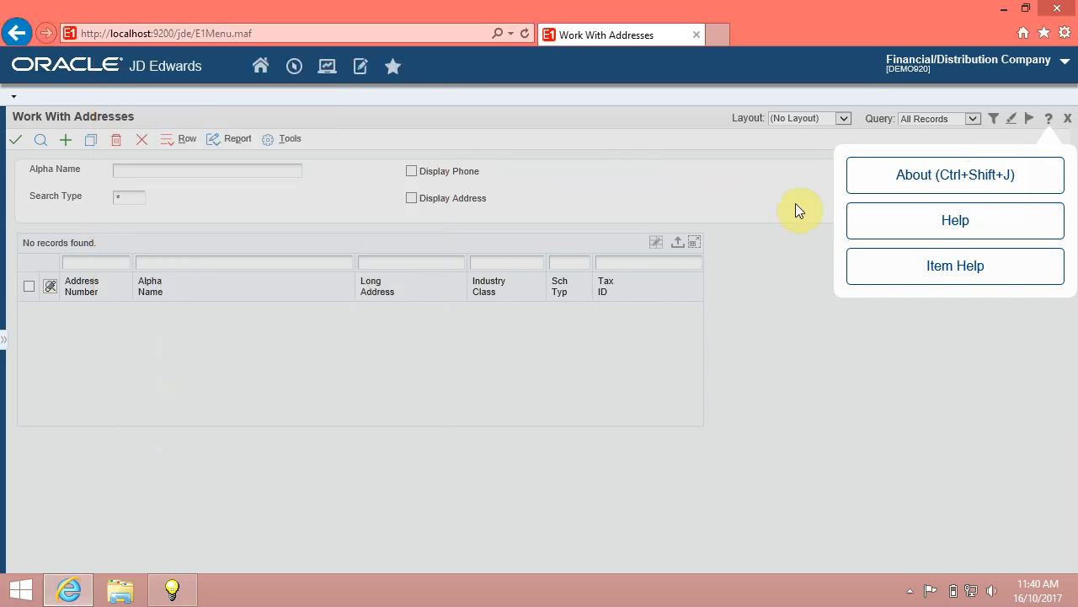
pyautogui.moveTo(955, 219)
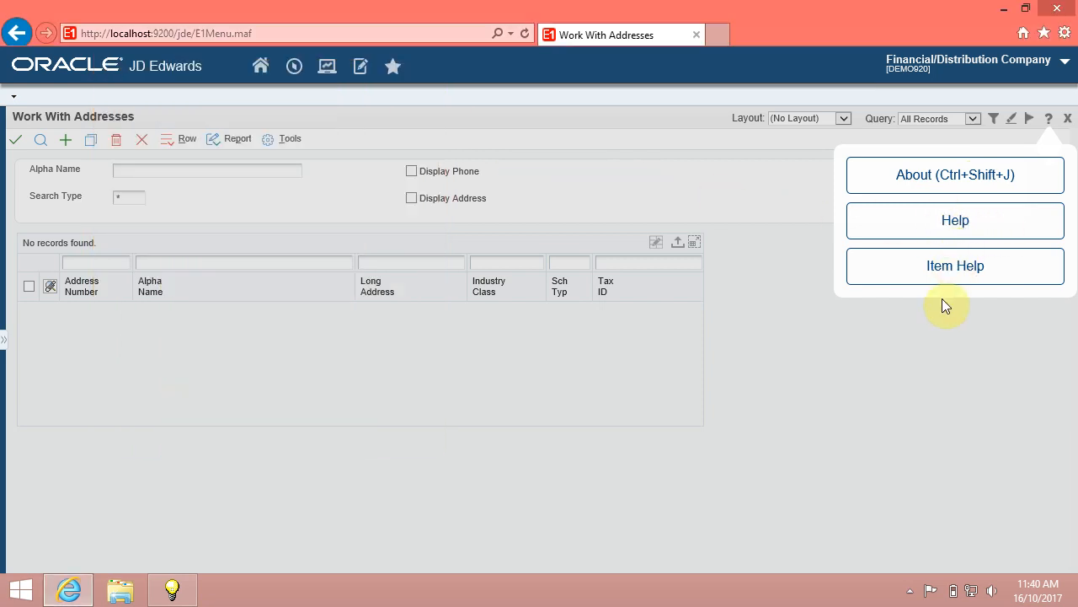
# Enable Item Help mode and read field help for Alpha Name, then Industry Classification Code.
pyautogui.click(955, 267)
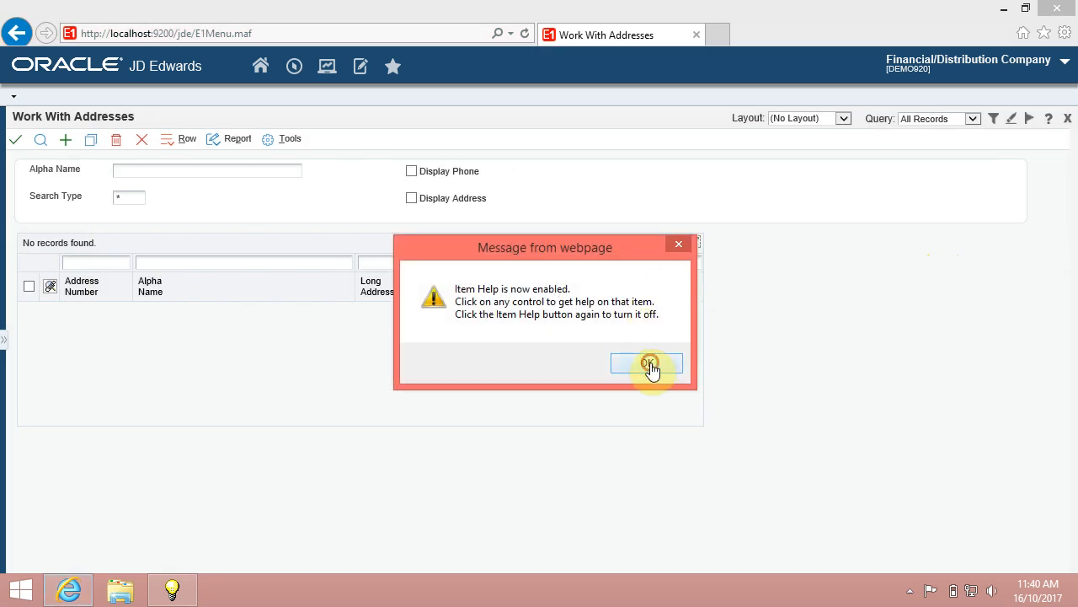
pyautogui.click(647, 364)
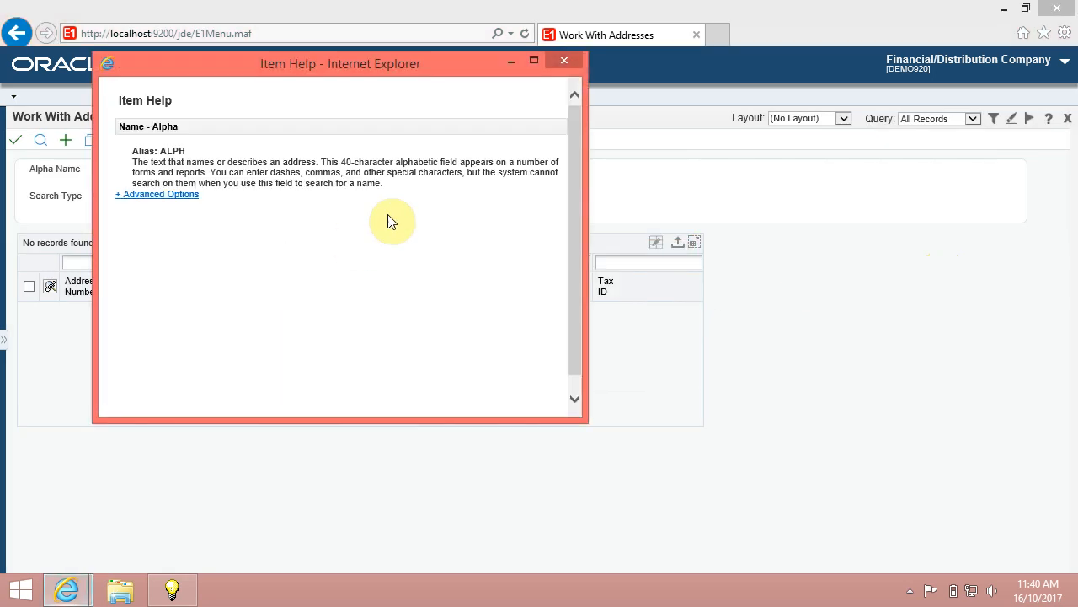
pyautogui.click(563, 60)
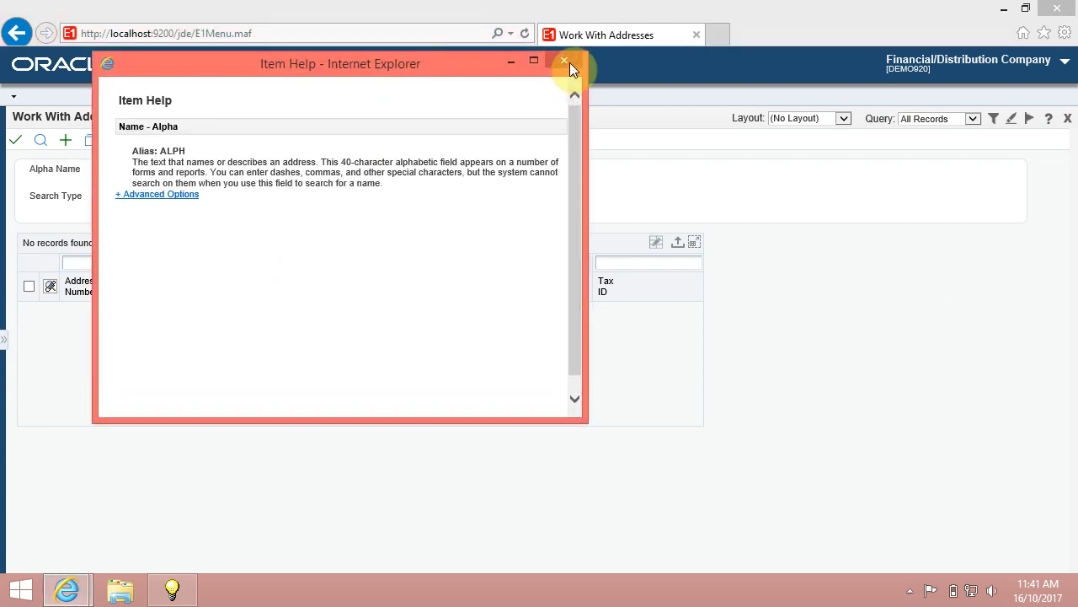
pyautogui.click(564, 61)
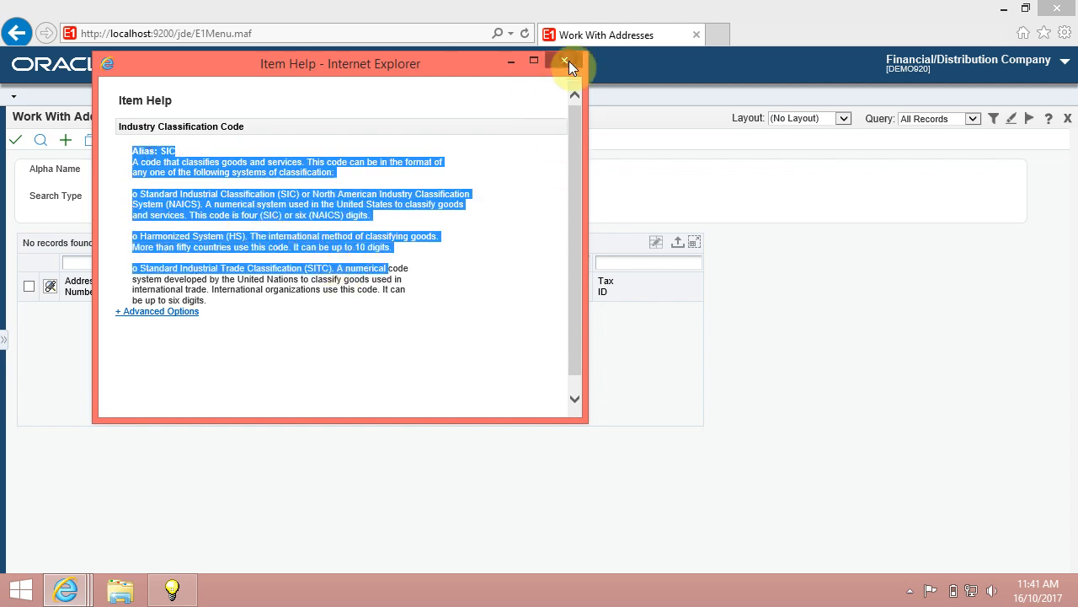
# Filter Work With Addresses to search type C, Customers, retrieving ten customer records.
pyautogui.click(564, 62)
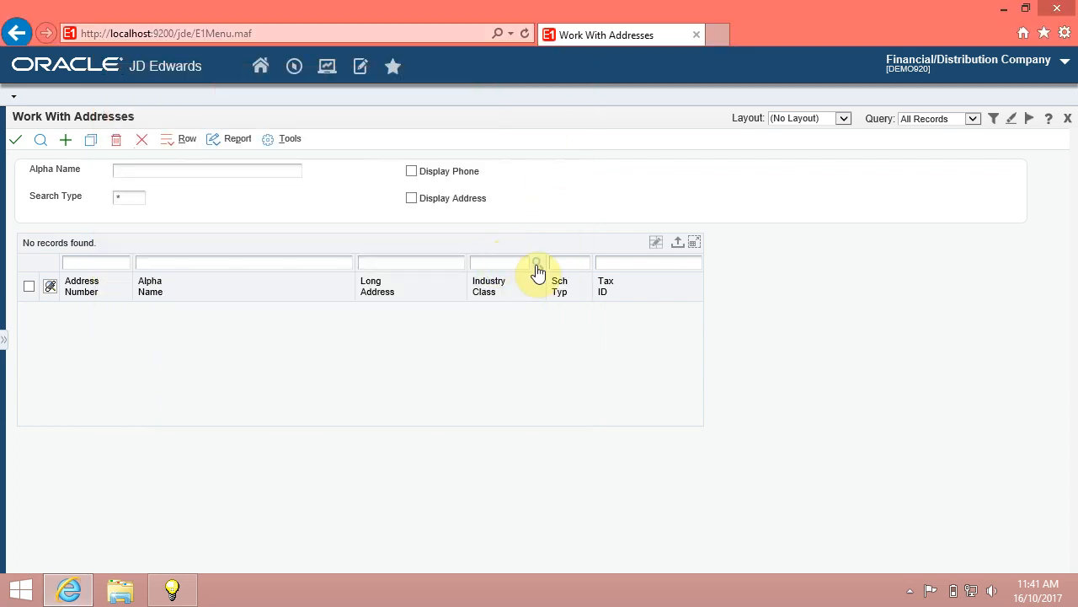
pyautogui.moveTo(583, 271)
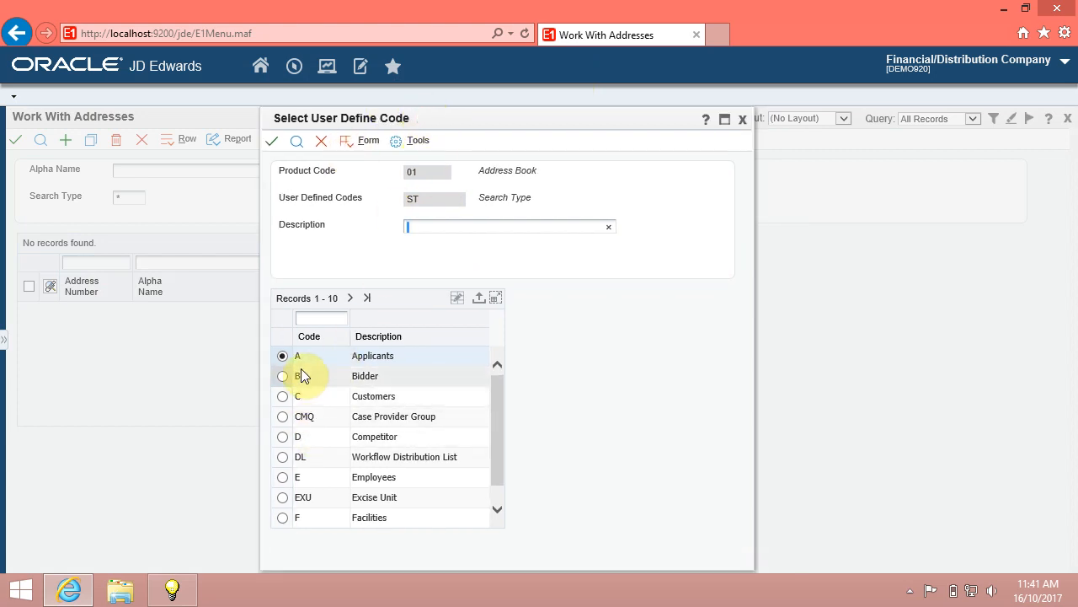
pyautogui.click(283, 396)
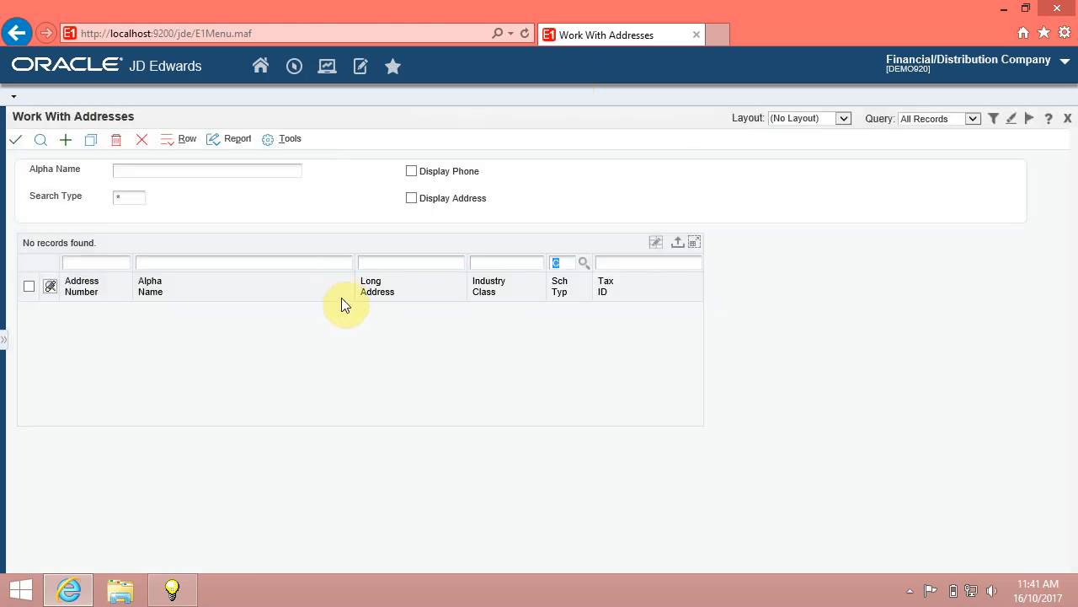
pyautogui.moveTo(75, 182)
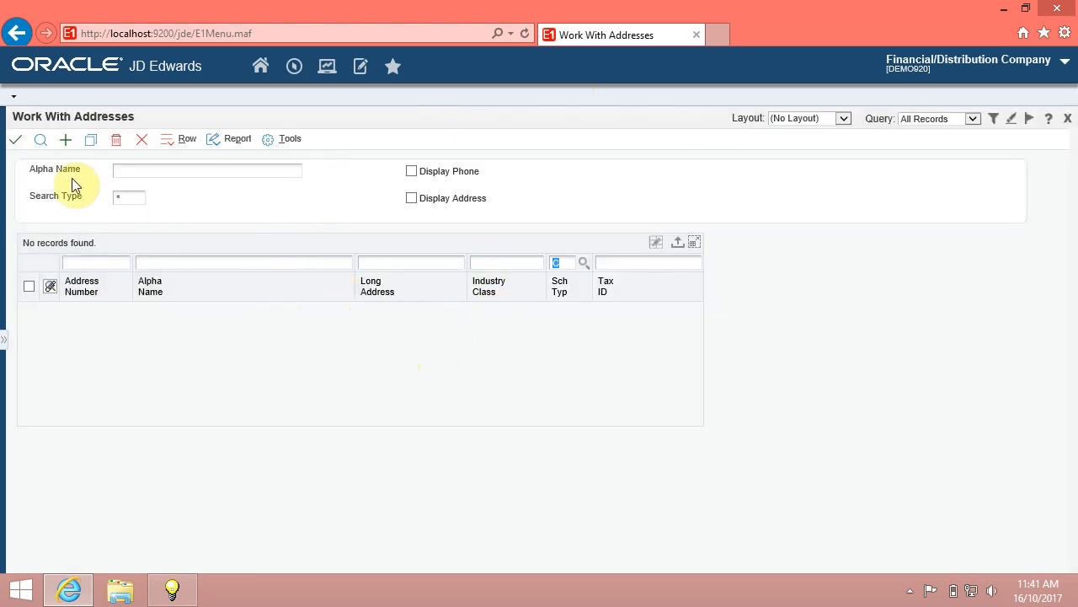
pyautogui.click(40, 138)
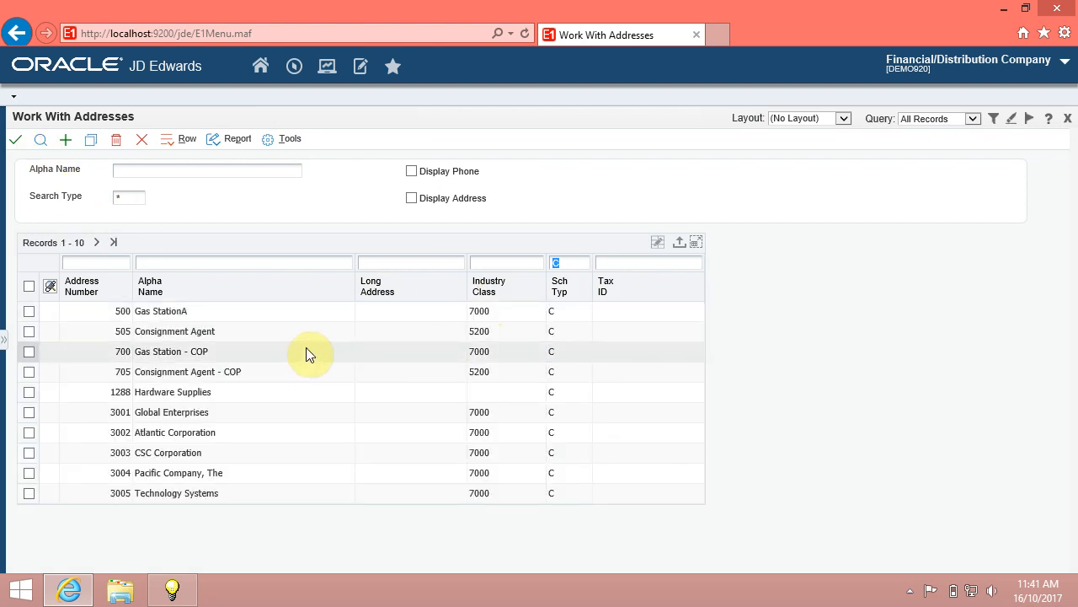